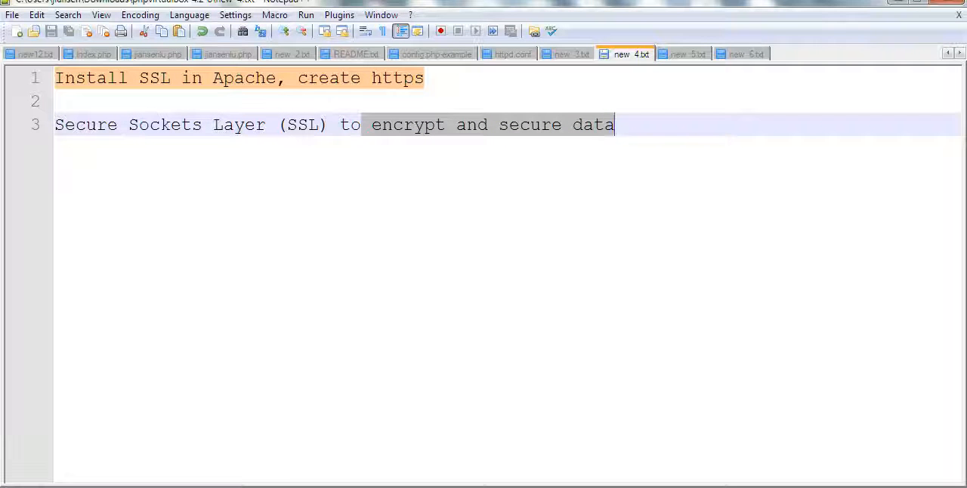
Step: In httpd.conf, highlight SSLRandomSeed and port 443, then scroll through the 443 VirtualHost block
left_click(508, 54)
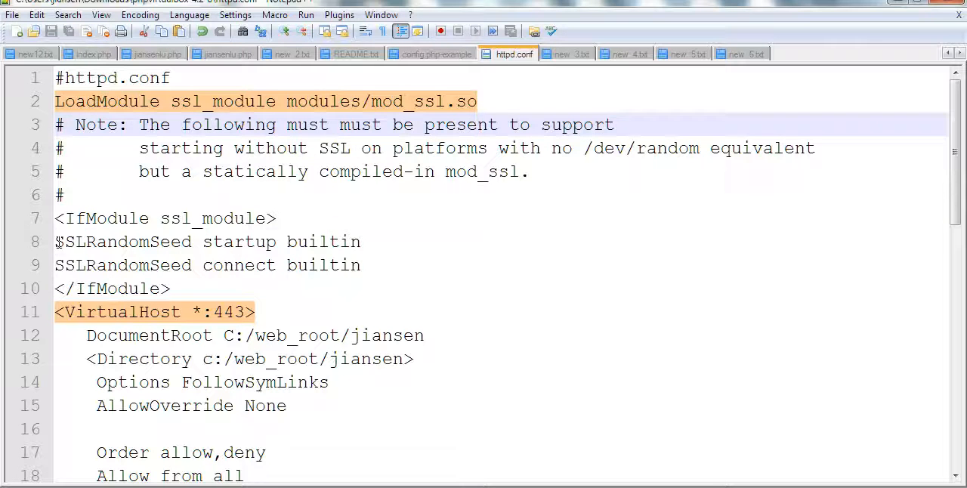
double_click(123, 242)
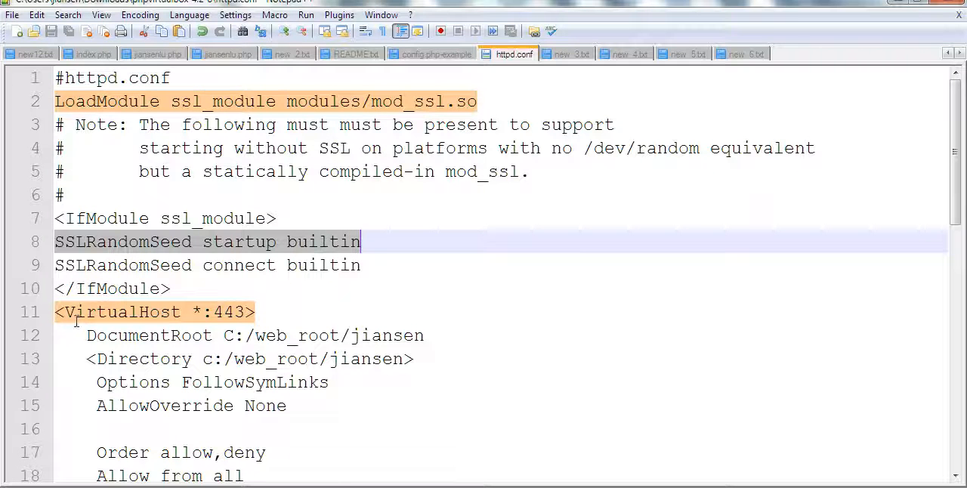
double_click(230, 312)
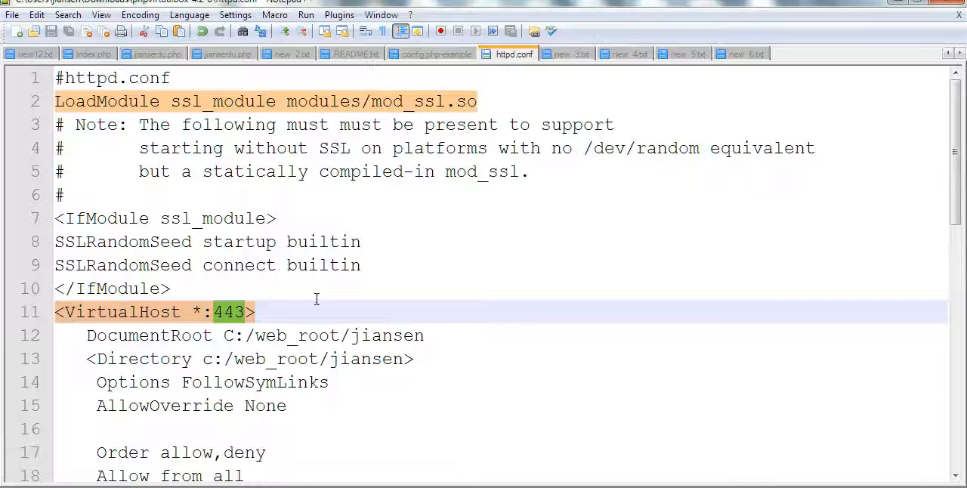
scroll("down", 3)
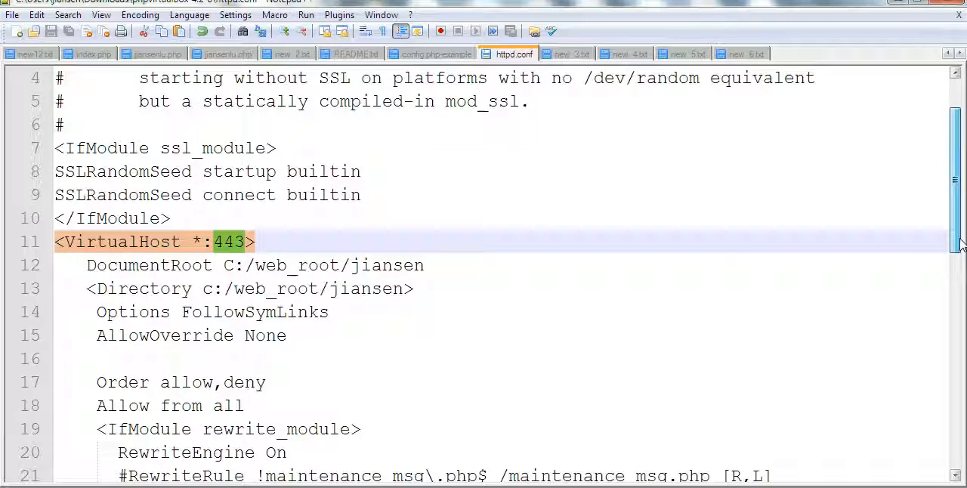
scroll("down", 3)
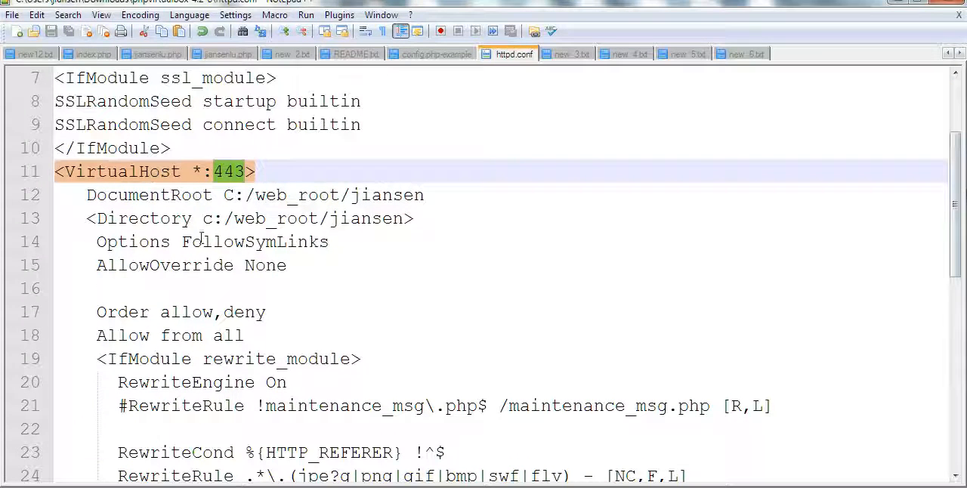
scroll("down", 3)
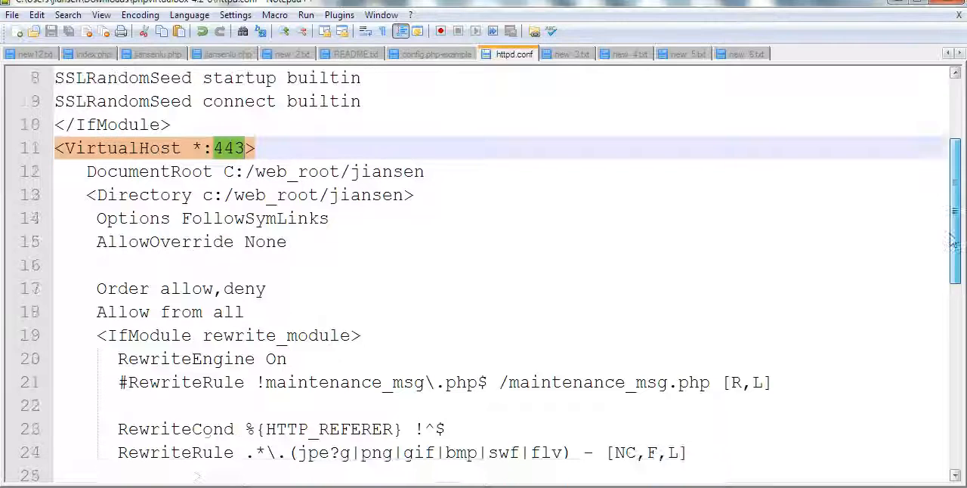
scroll("down", 3)
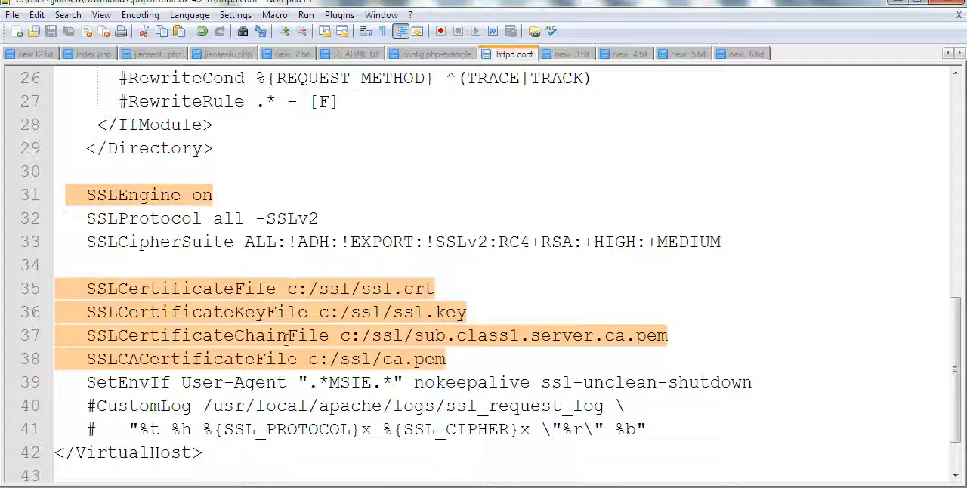
mouse_move(485, 349)
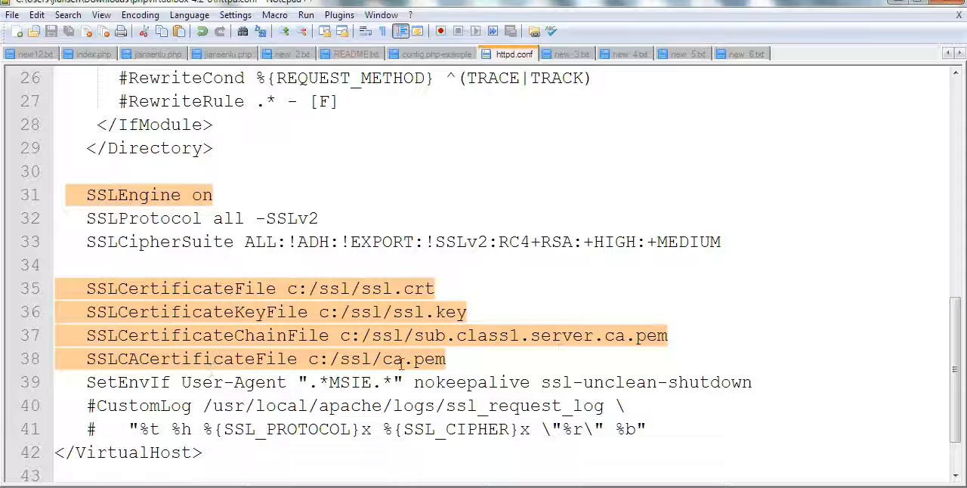
mouse_move(328, 286)
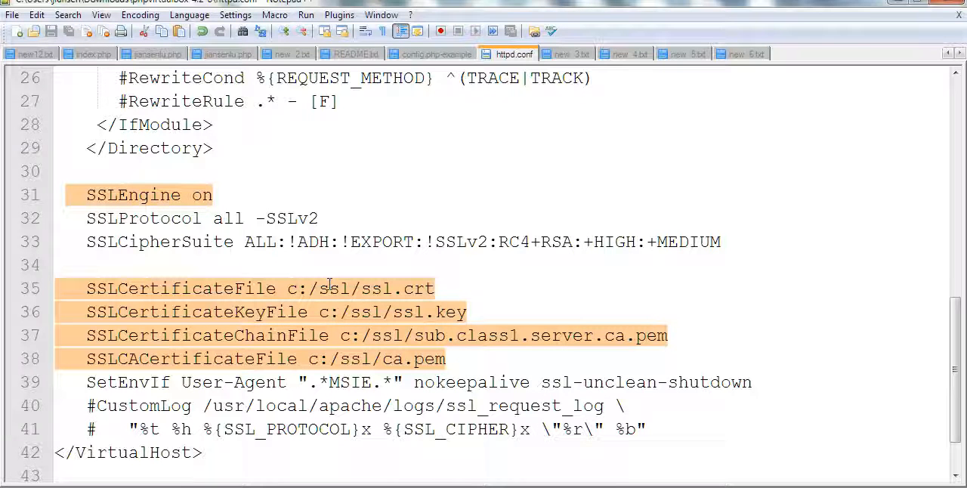
mouse_move(323, 295)
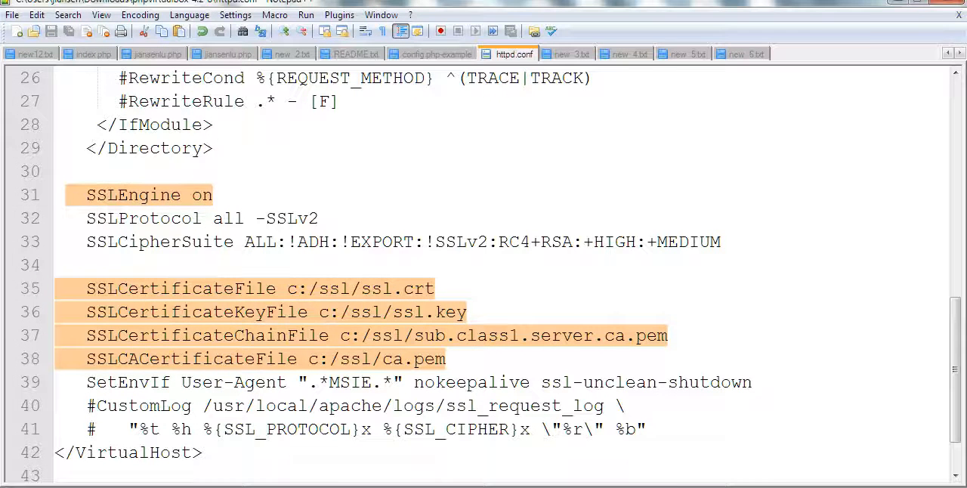
Step: Switch to the 3.txt notes and highlight words in the StartSSL heading
left_click(569, 53)
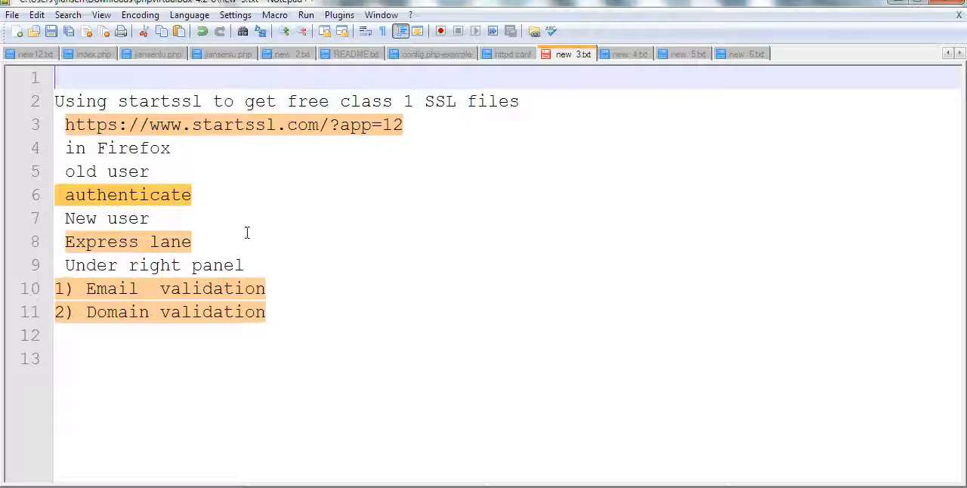
double_click(158, 102)
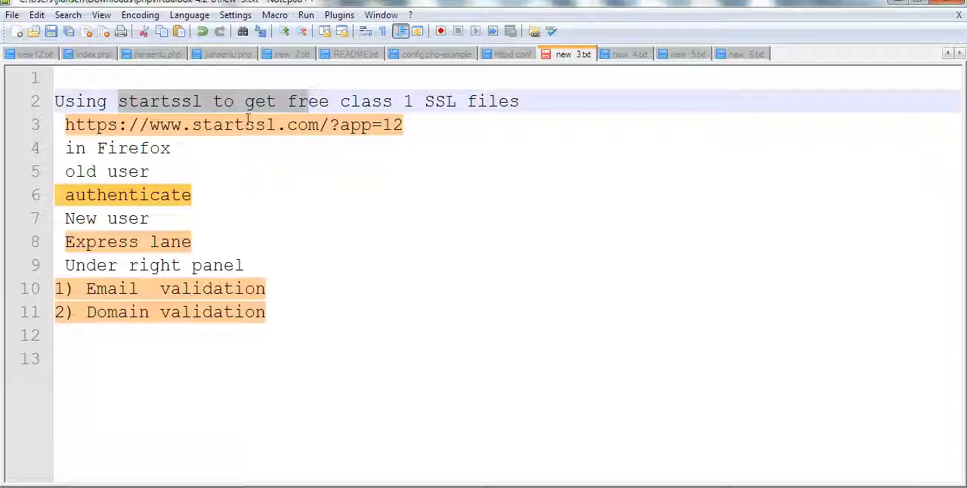
double_click(366, 101)
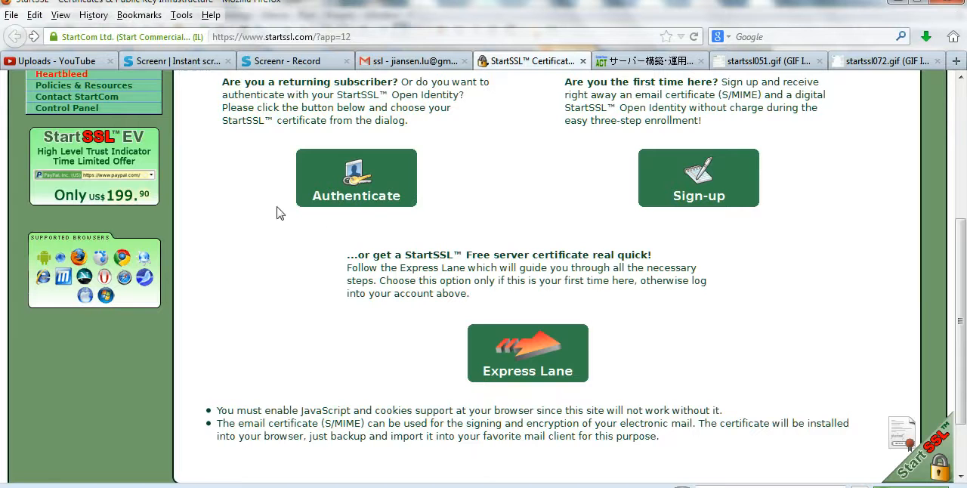
mouse_move(319, 192)
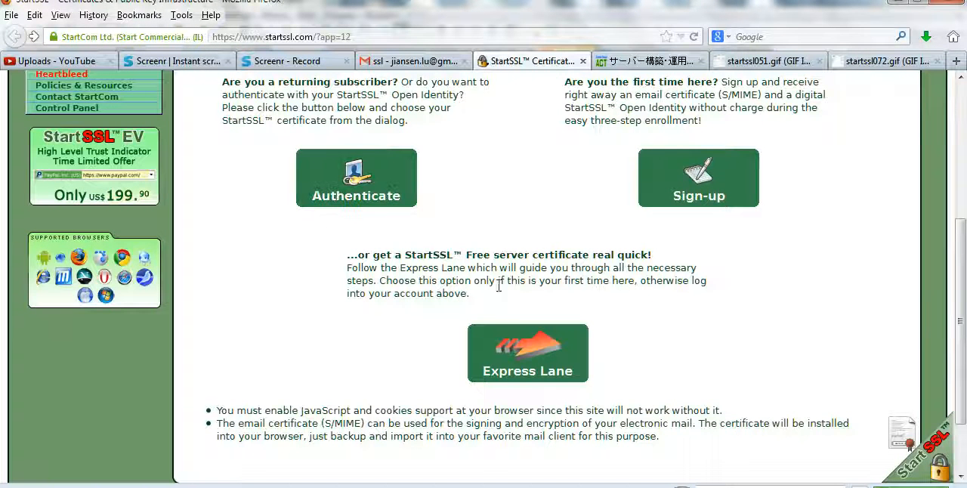
mouse_move(525, 364)
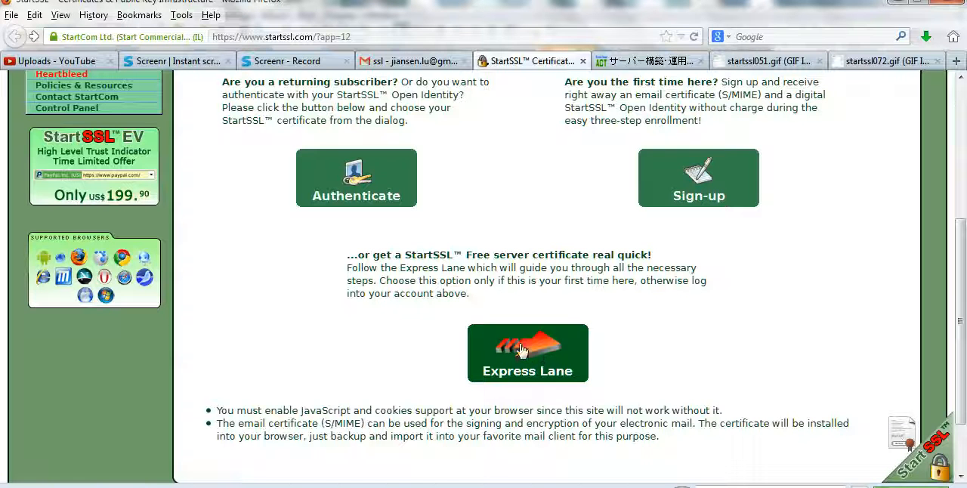
mouse_move(493, 366)
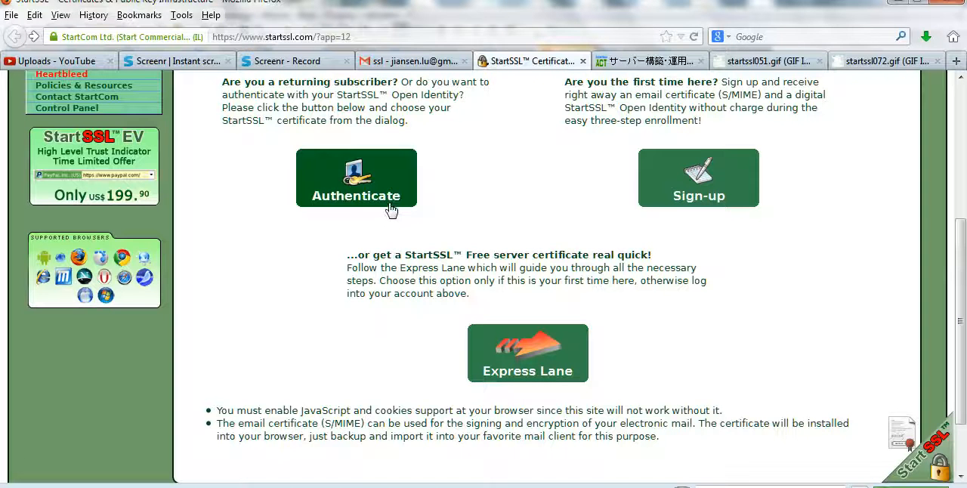
left_click(756, 61)
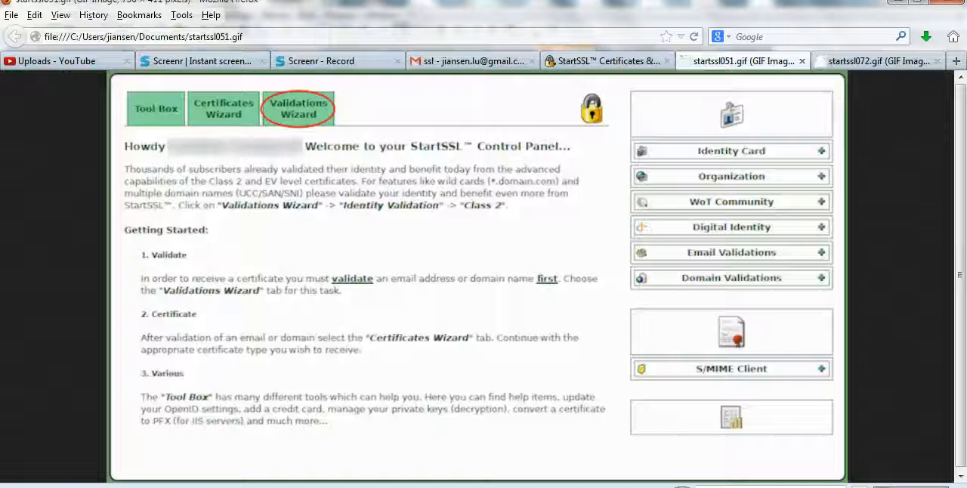
mouse_move(482, 255)
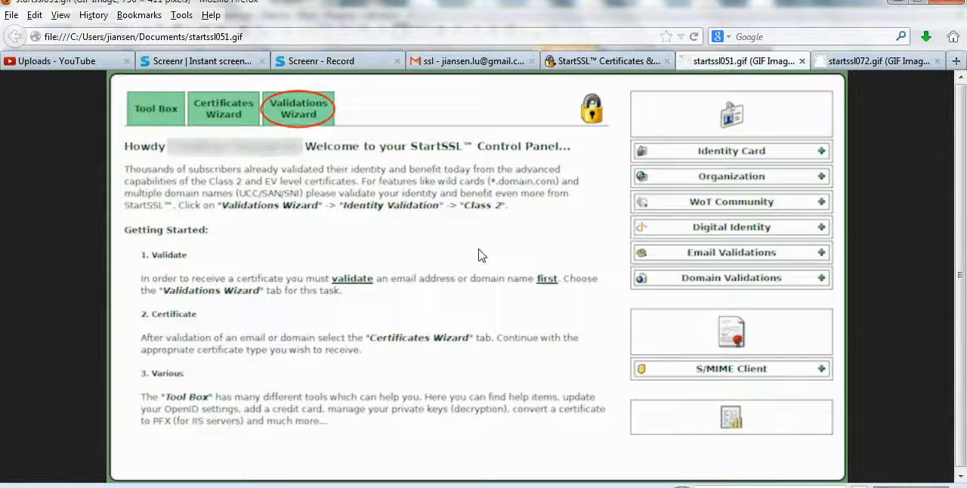
mouse_move(301, 128)
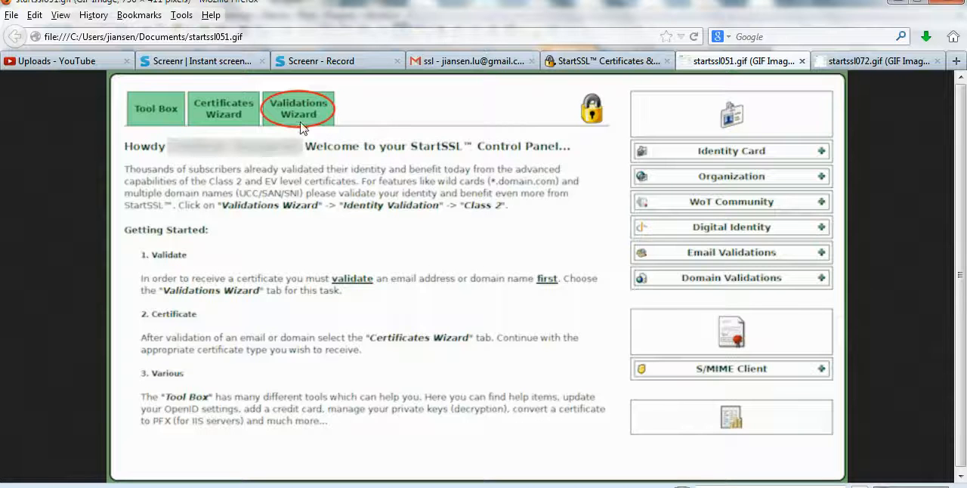
mouse_move(829, 255)
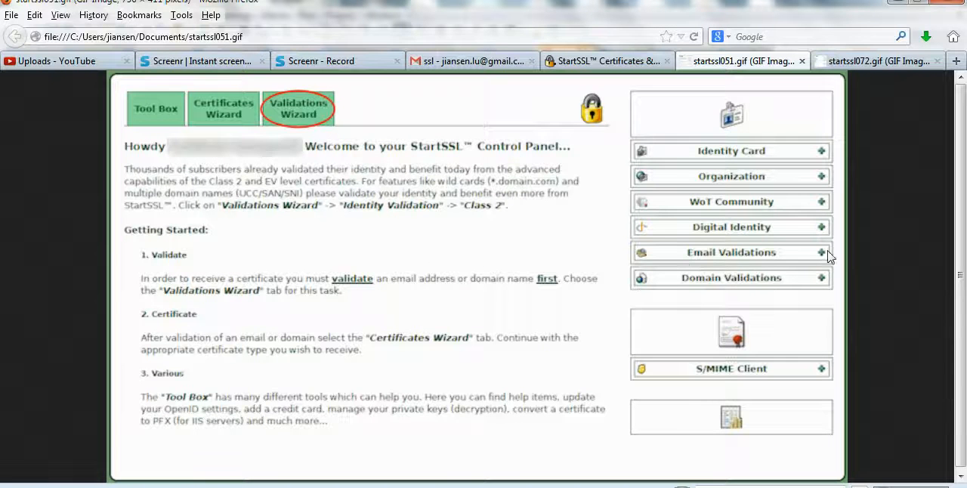
mouse_move(754, 264)
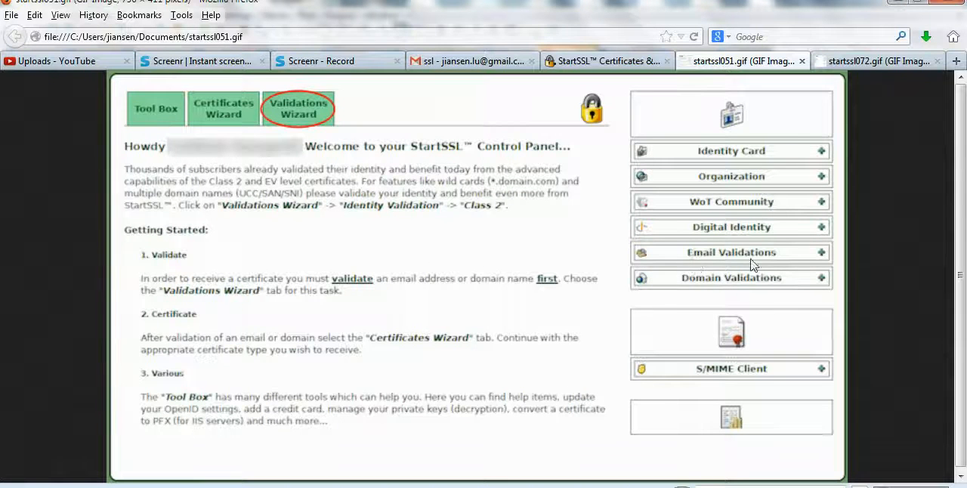
mouse_move(382, 149)
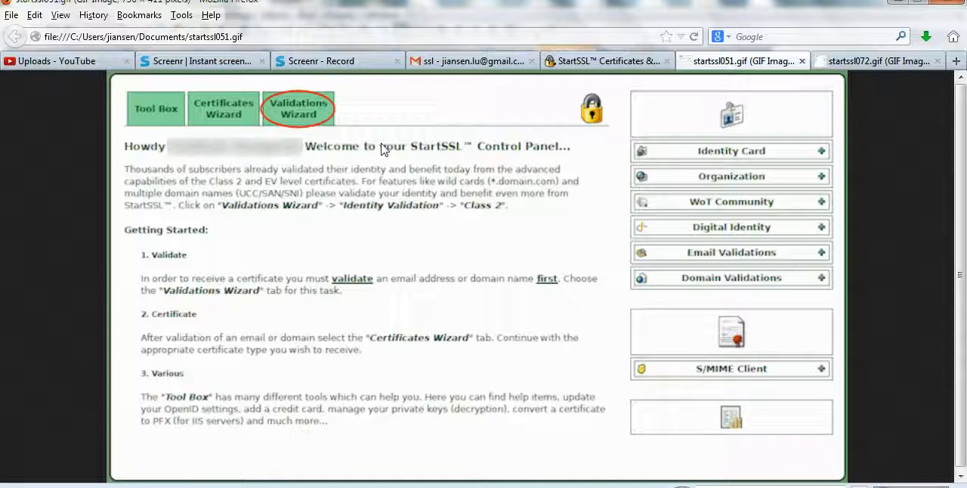
mouse_move(793, 272)
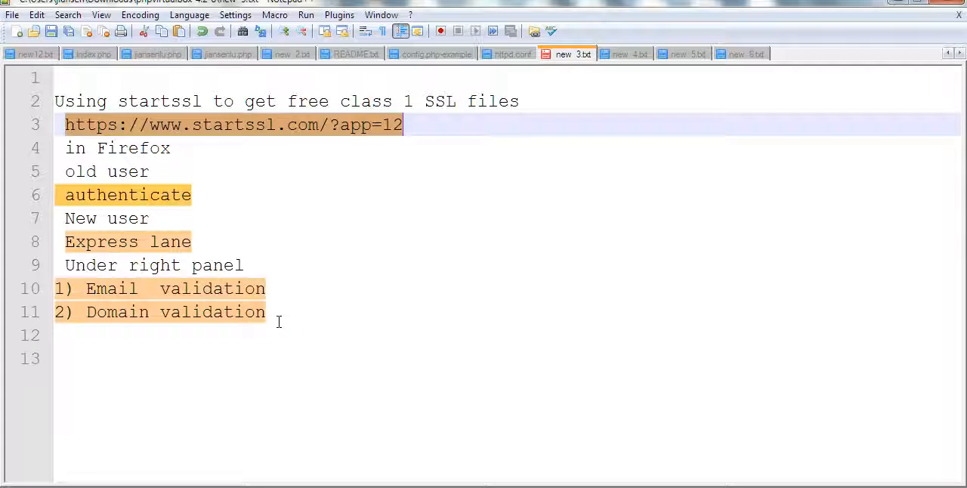
mouse_move(67, 455)
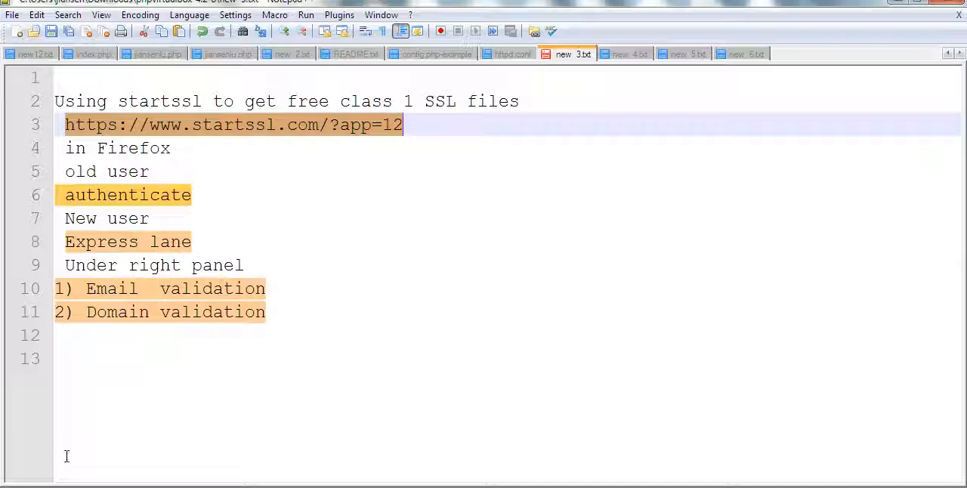
left_click(743, 54)
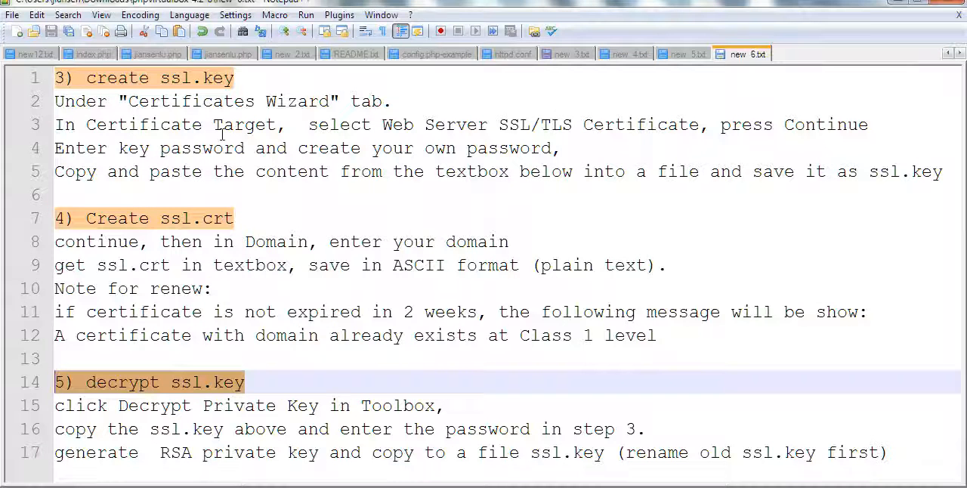
mouse_move(370, 137)
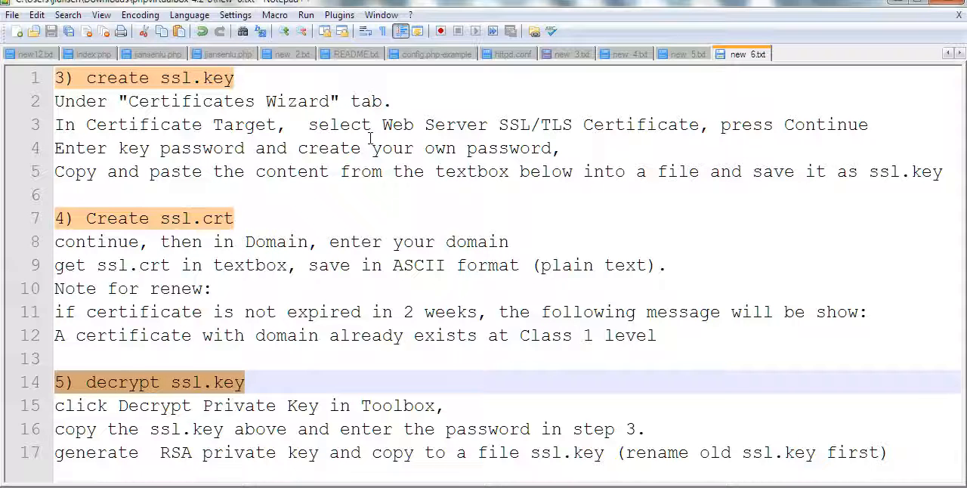
mouse_move(619, 136)
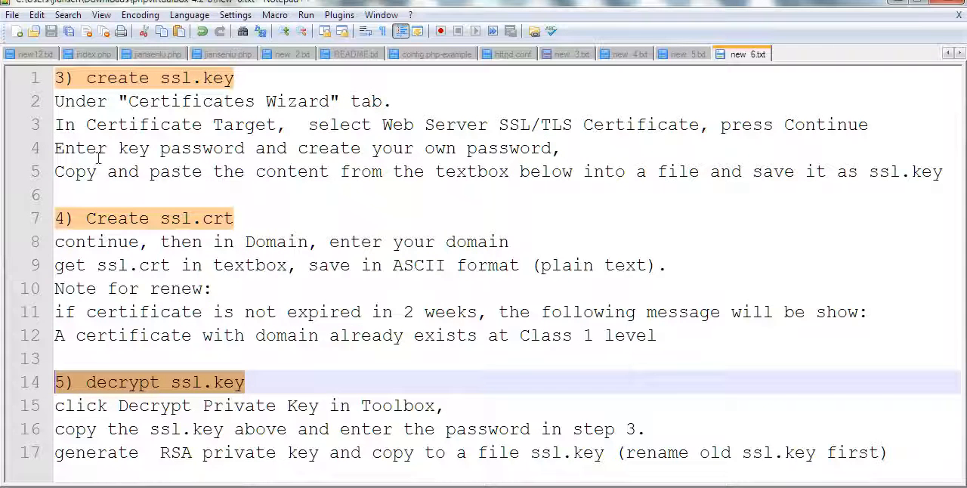
mouse_move(357, 171)
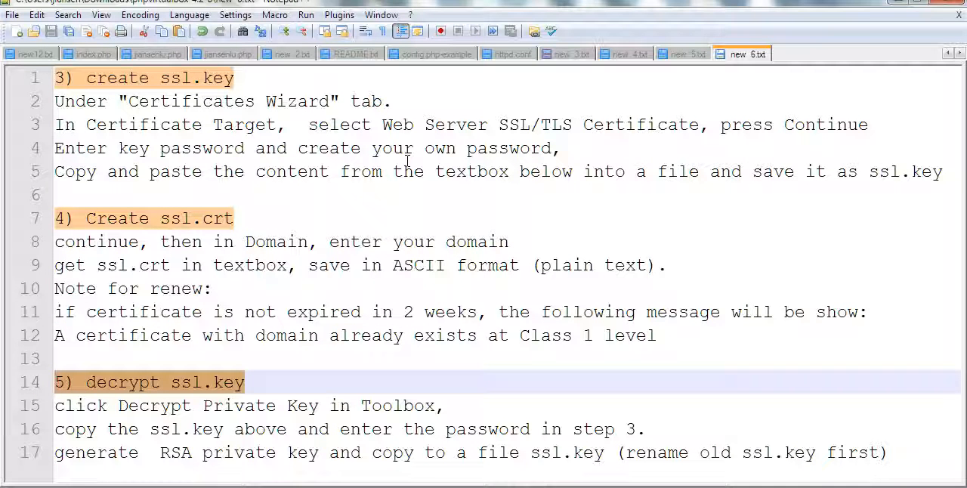
mouse_move(895, 171)
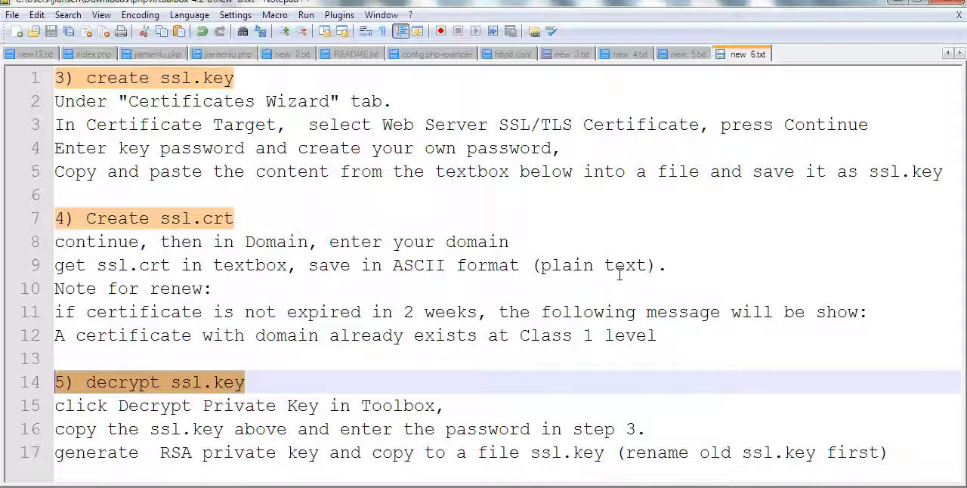
mouse_move(427, 269)
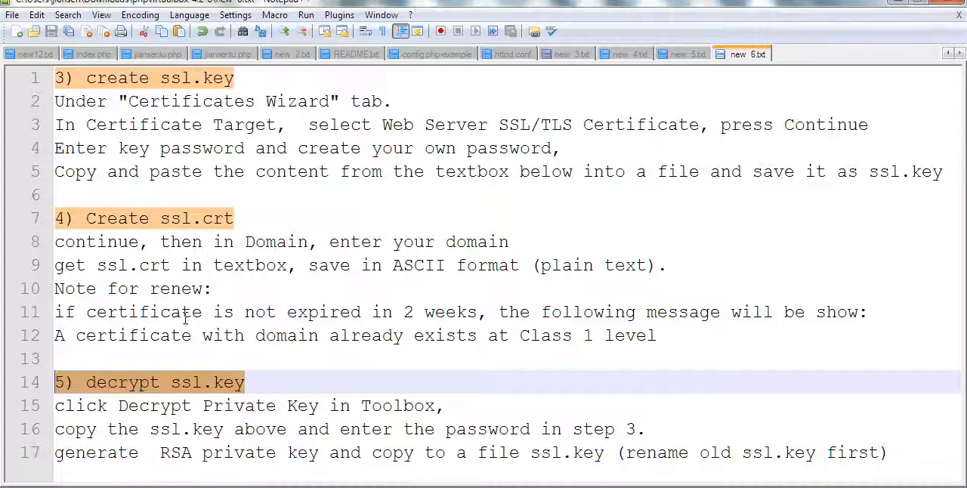
Step: Open the StartSSL Toolbox screenshot for decrypting the private key and retrieving certificates
left_click(859, 312)
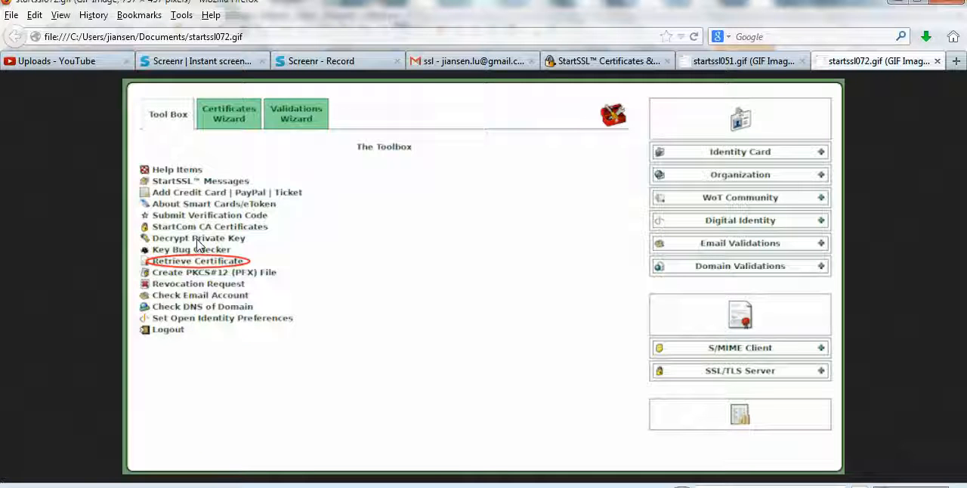
mouse_move(236, 241)
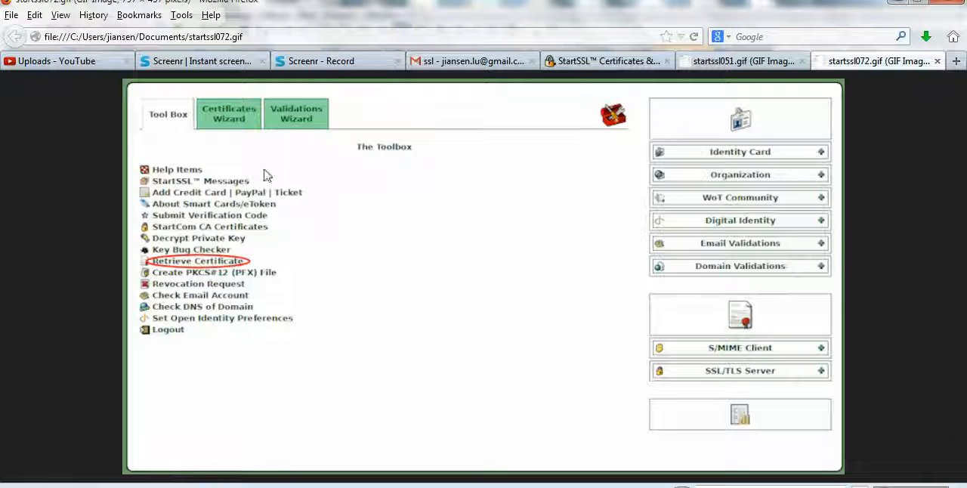
mouse_move(170, 238)
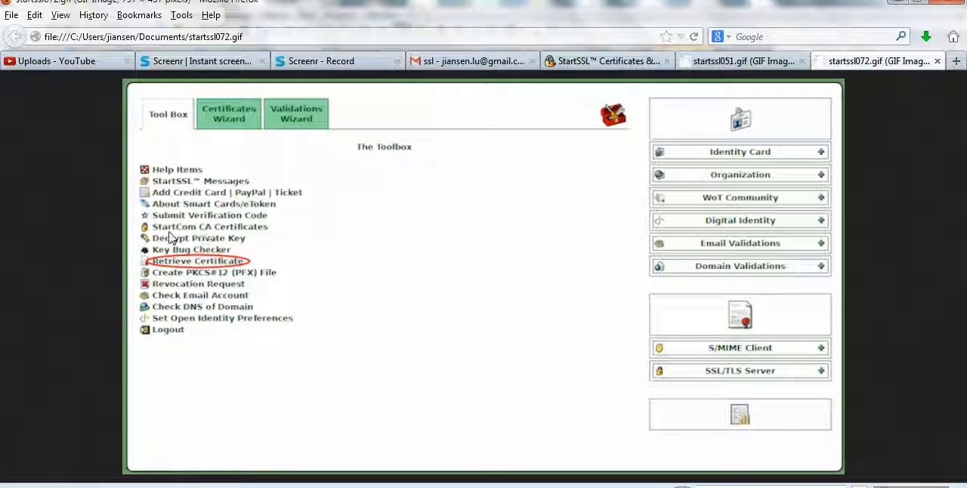
mouse_move(257, 236)
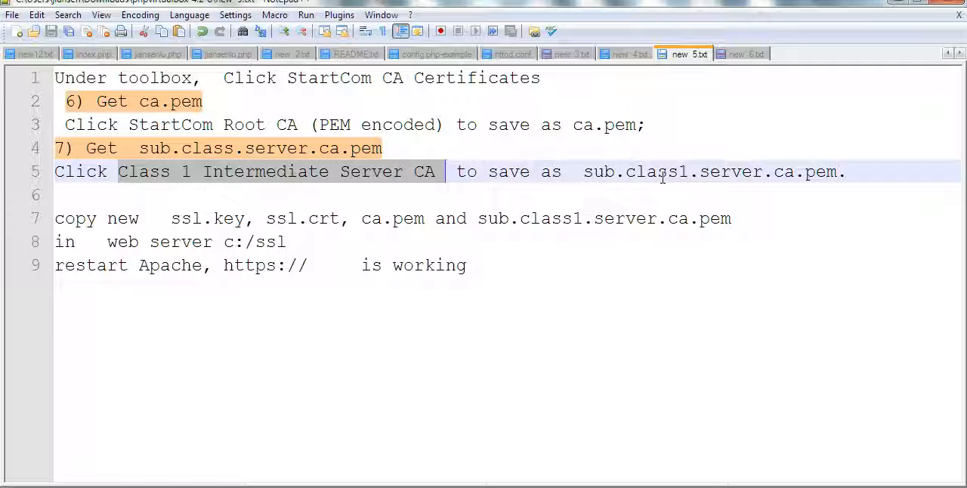
mouse_move(819, 172)
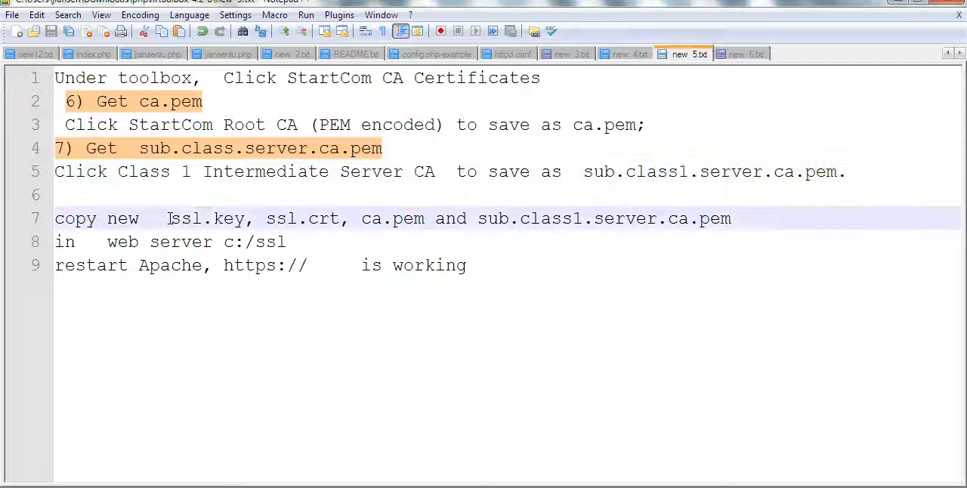
left_click_drag(169, 218, 476, 218)
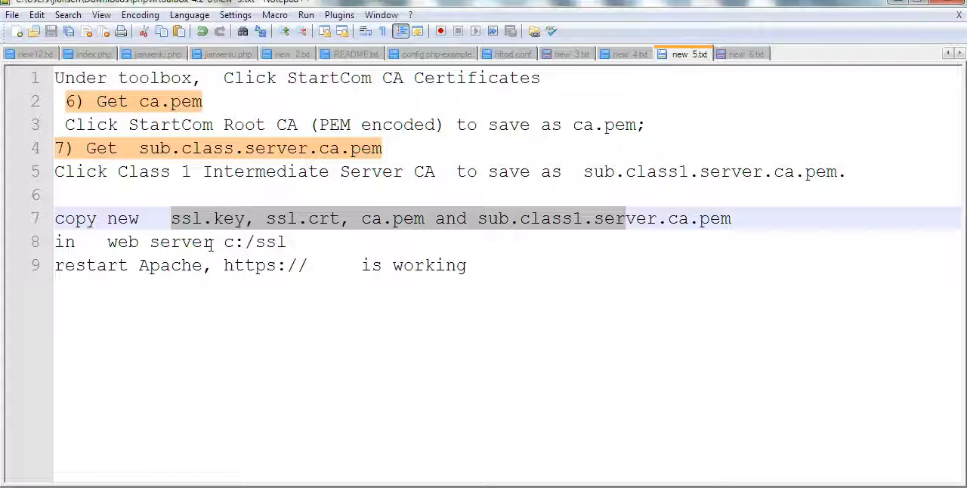
double_click(264, 265)
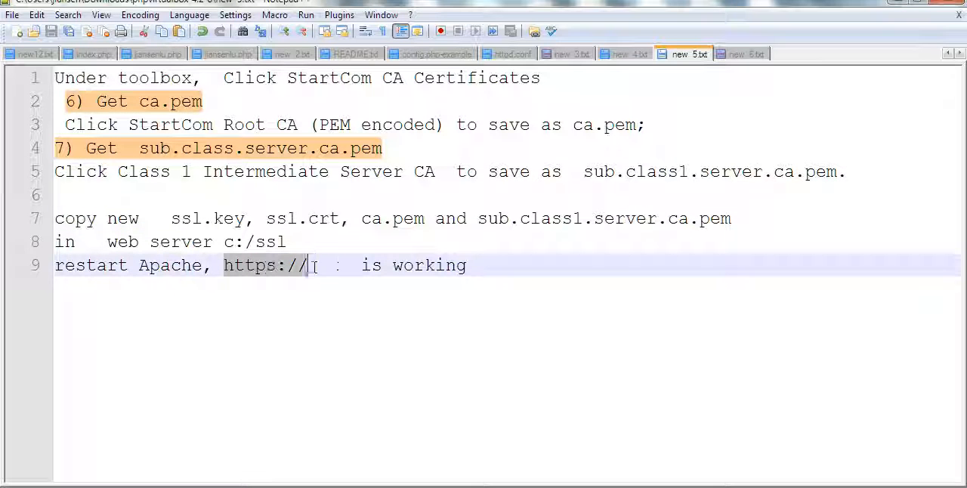